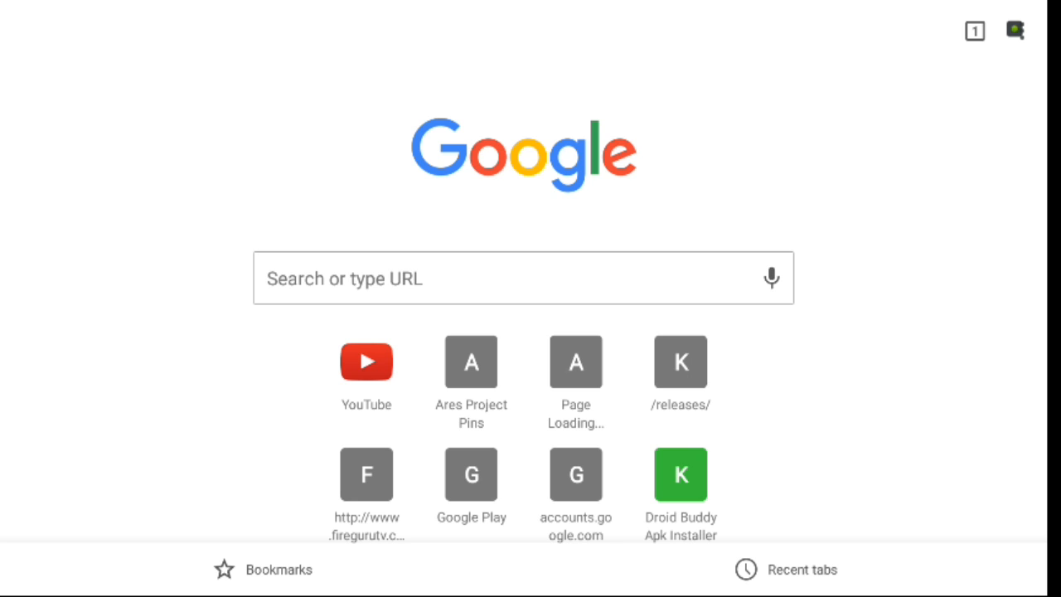
pyautogui.moveTo(361, 328)
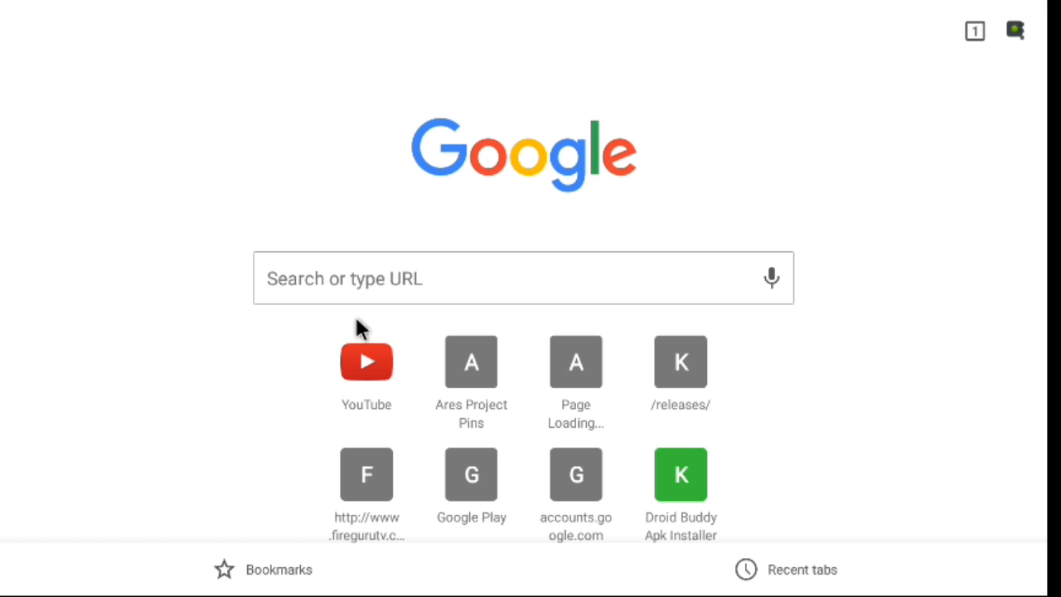
# Step: Enter firegurutv.net in the new tab's address bar, landing on Yahoo results for fire tv guru
pyautogui.click(522, 278)
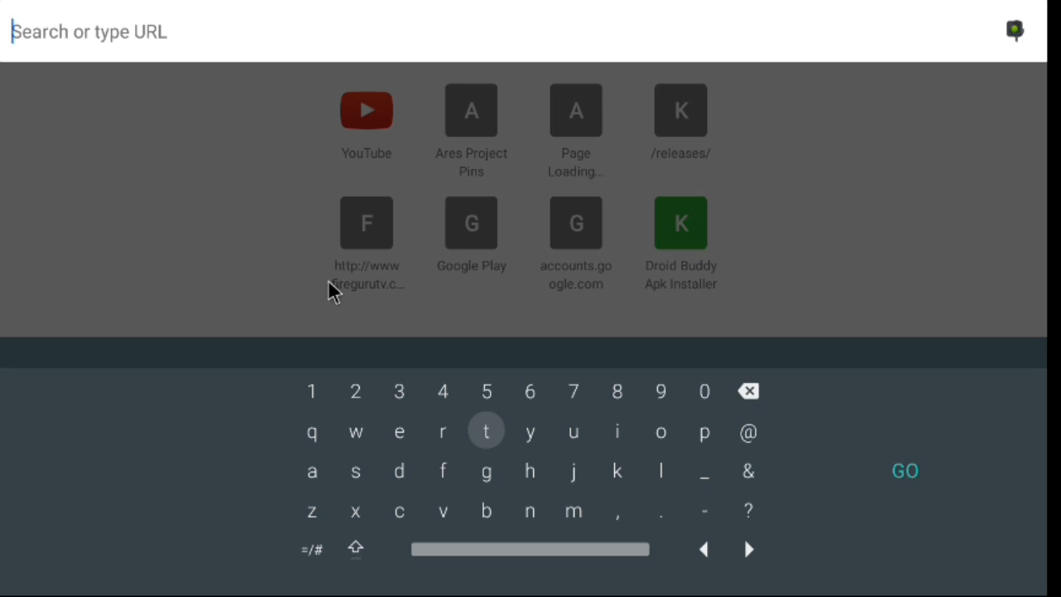
pyautogui.write('firegurutv.net')
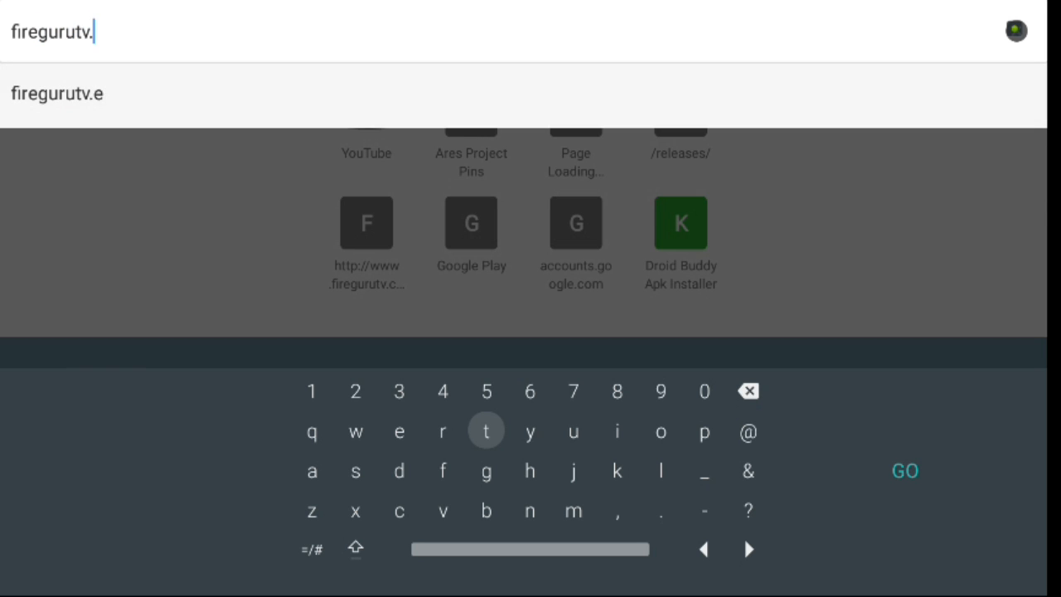
pyautogui.write('net')
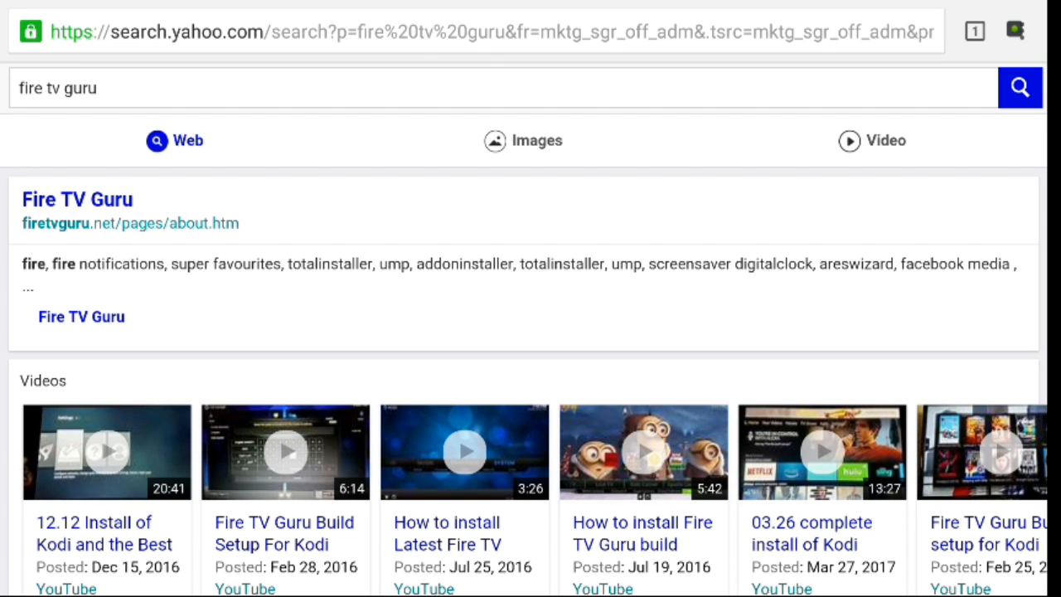
pyautogui.scroll(-3)
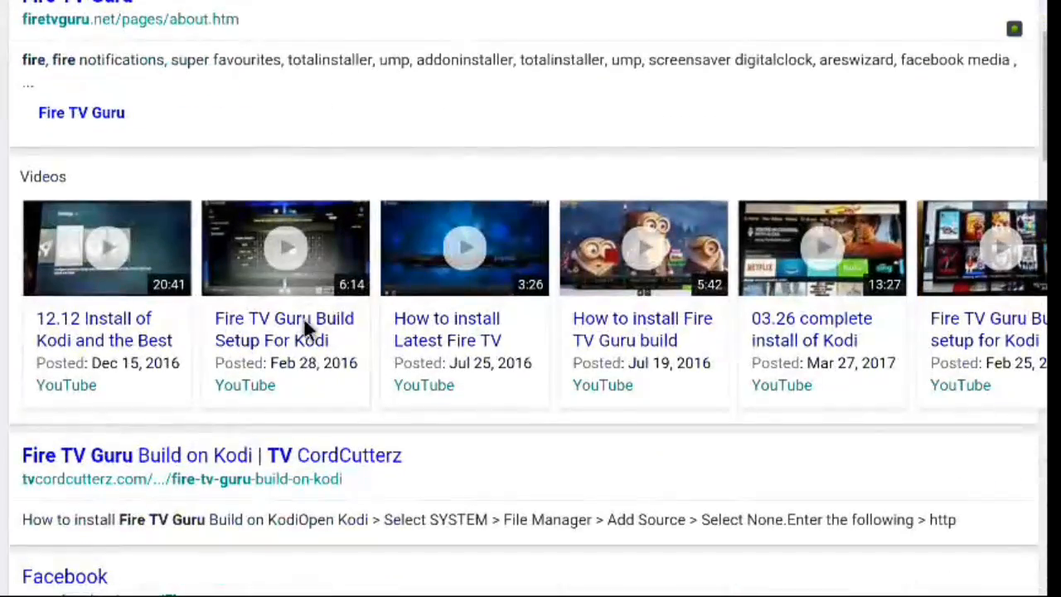
pyautogui.scroll(-3)
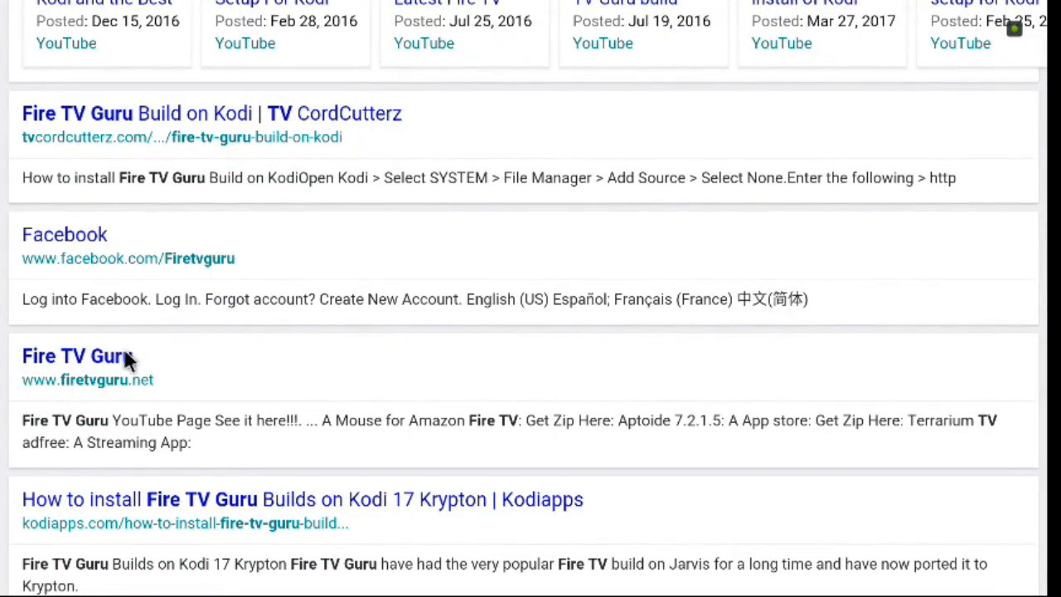
pyautogui.moveTo(79, 395)
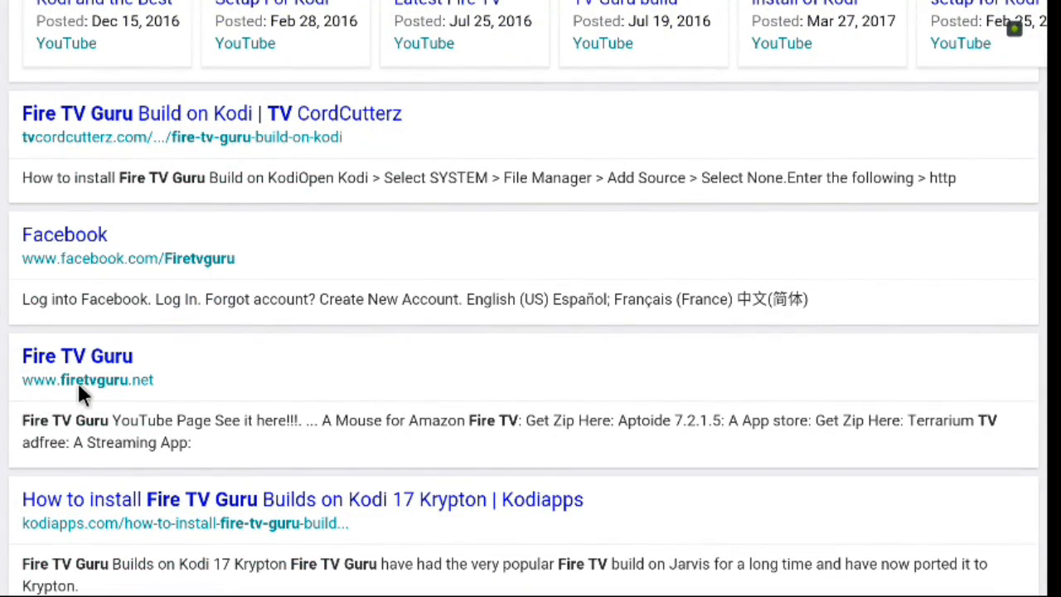
pyautogui.moveTo(124, 395)
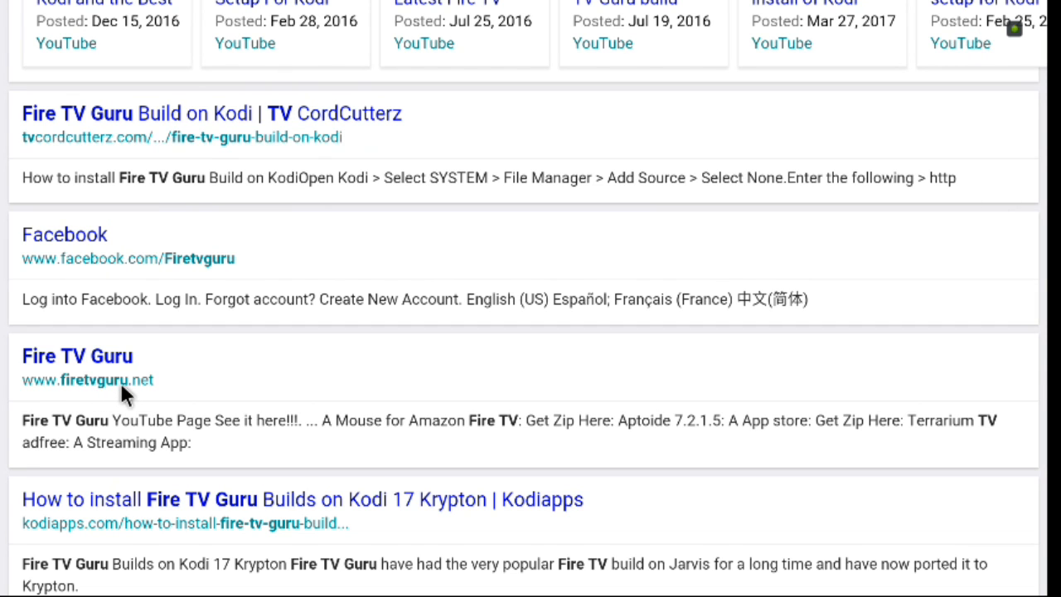
pyautogui.moveTo(106, 368)
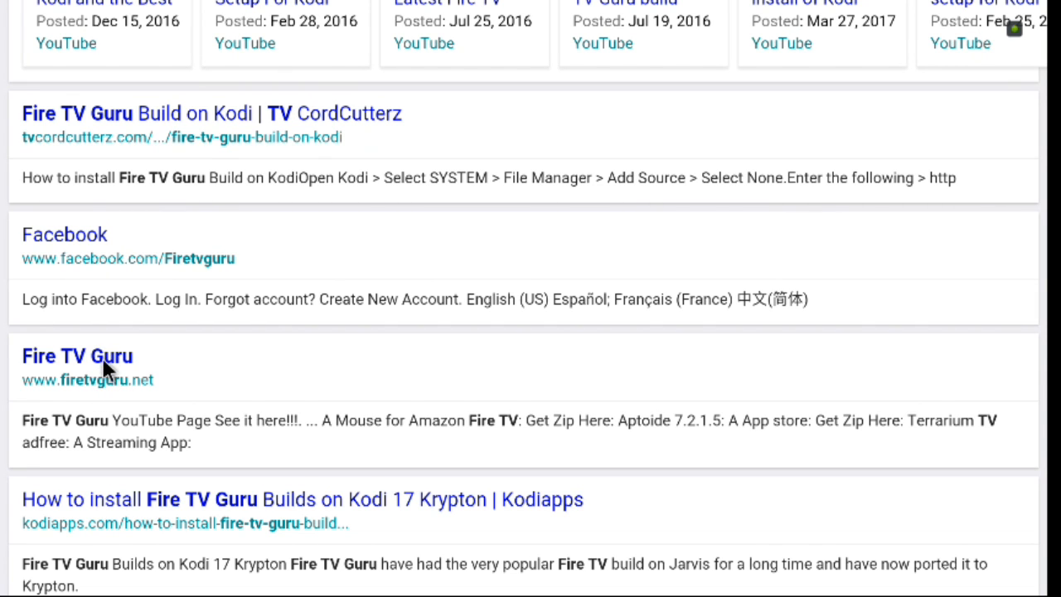
pyautogui.click(76, 355)
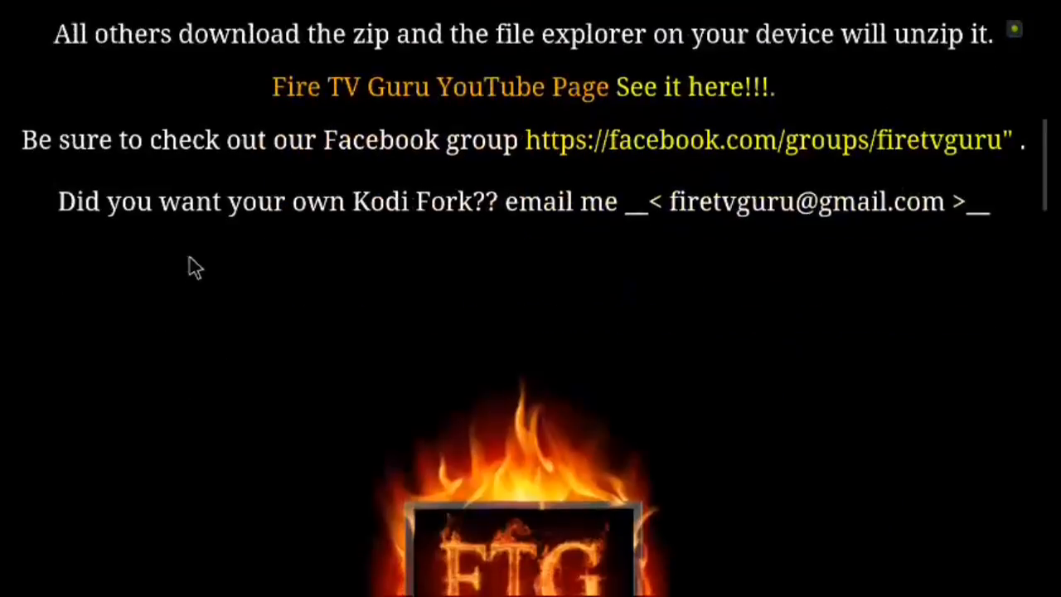
# Step: Scroll the firetvguru.net page down to the New FireMC (SPMC) Forks download table
pyautogui.scroll(-3)
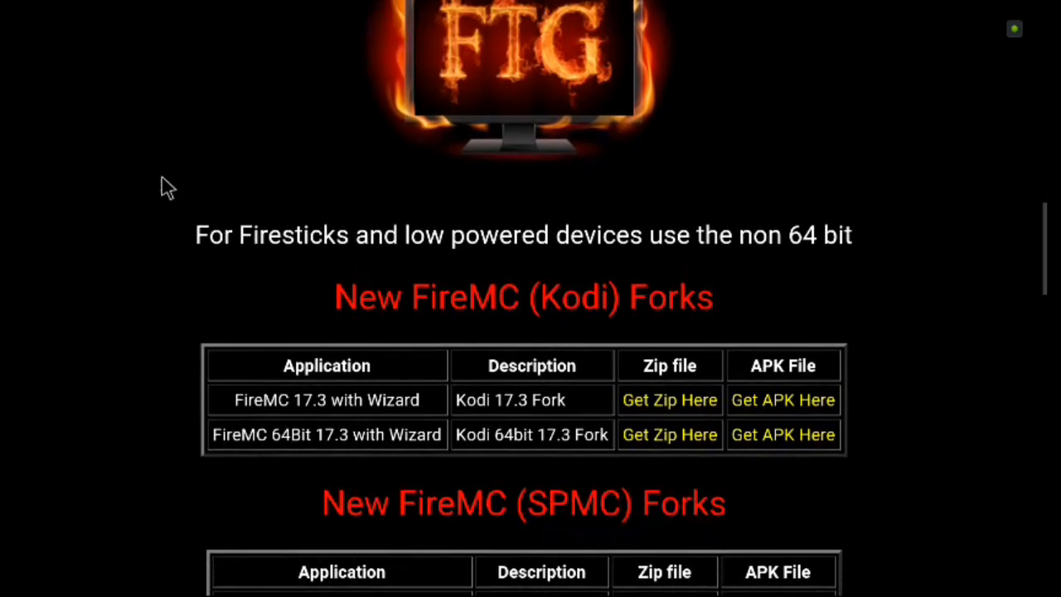
pyautogui.scroll(-3)
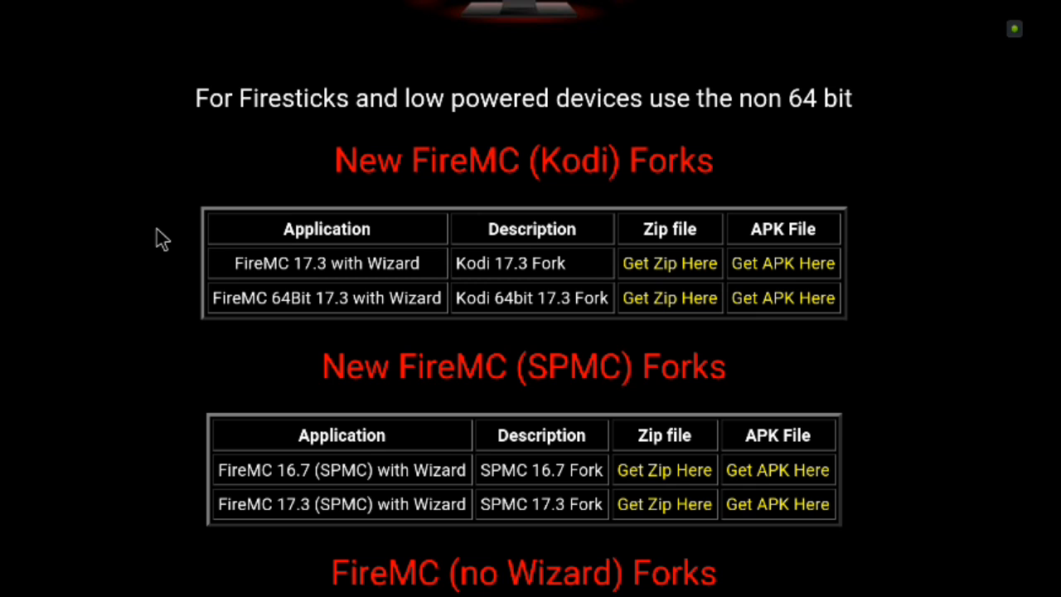
pyautogui.moveTo(472, 424)
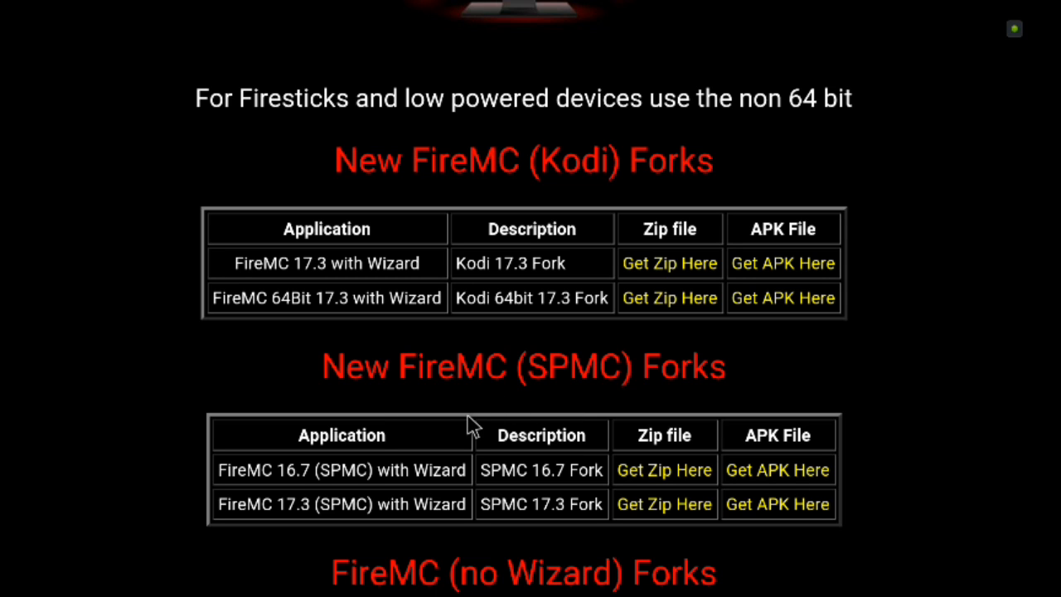
pyautogui.scroll(-3)
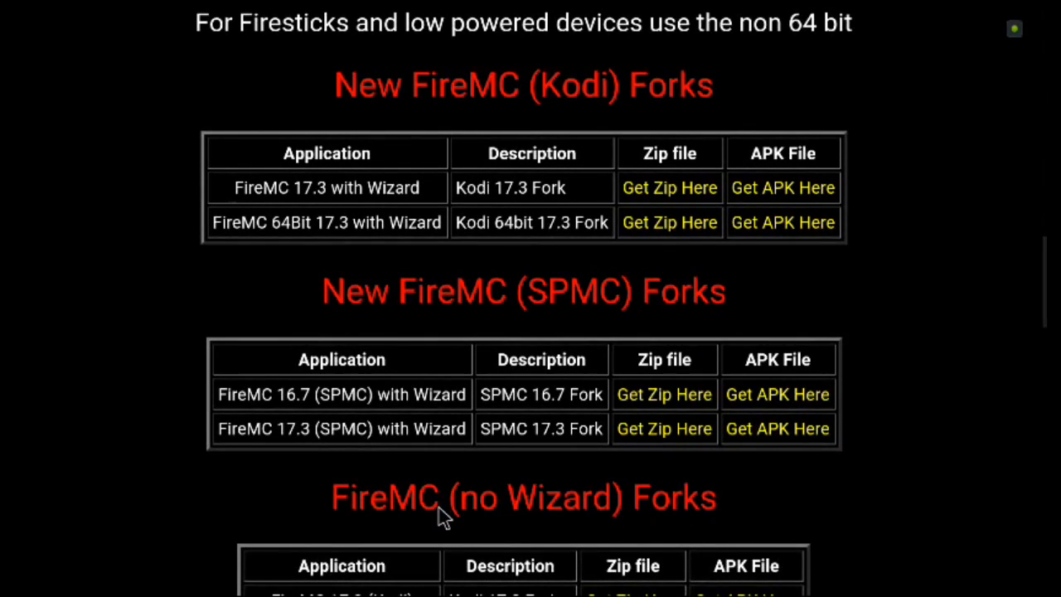
pyautogui.scroll(-3)
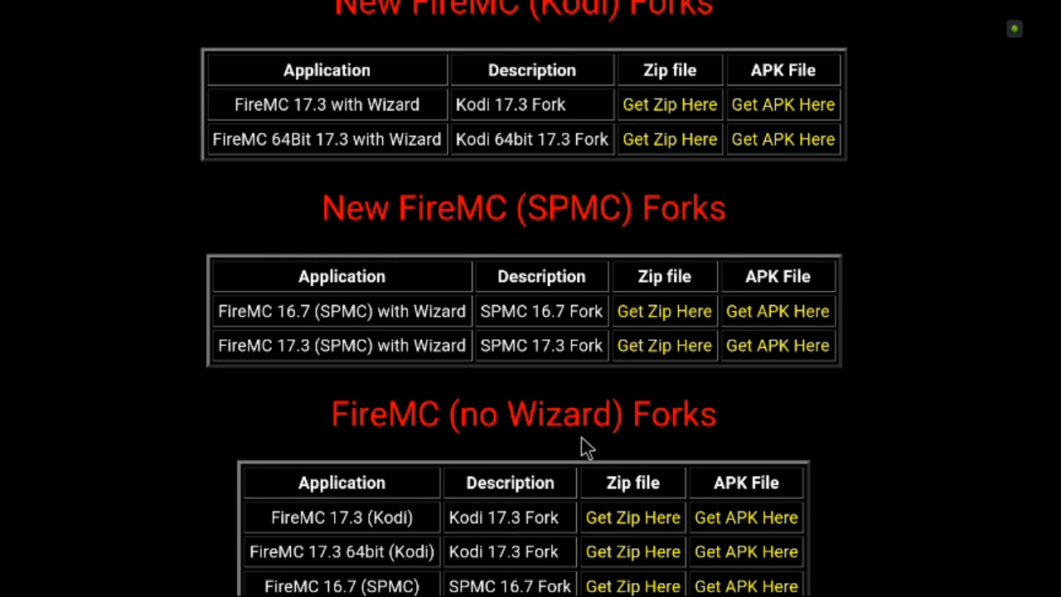
pyautogui.moveTo(555, 240)
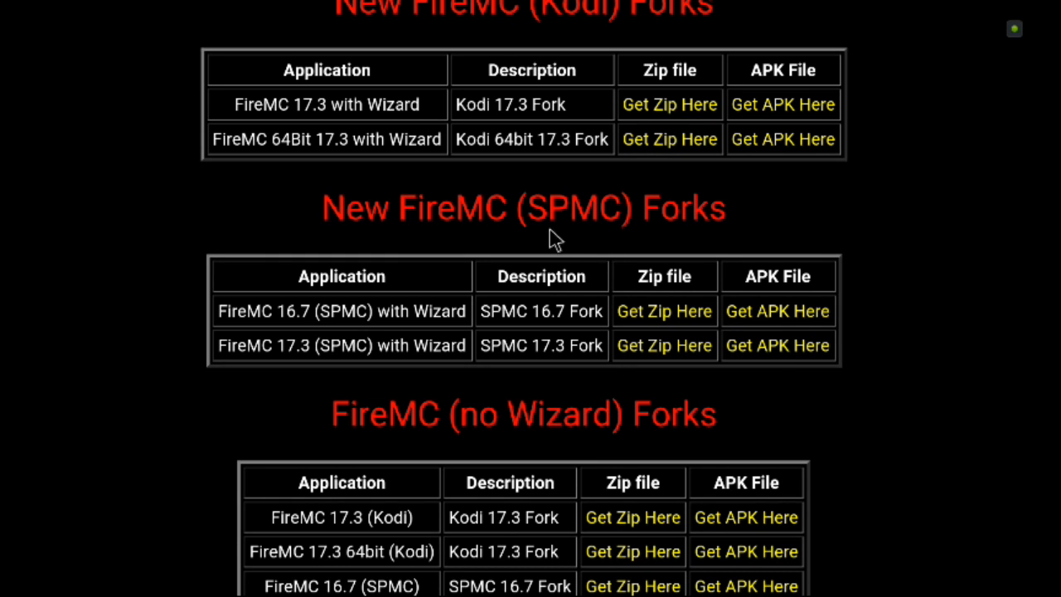
pyautogui.moveTo(593, 229)
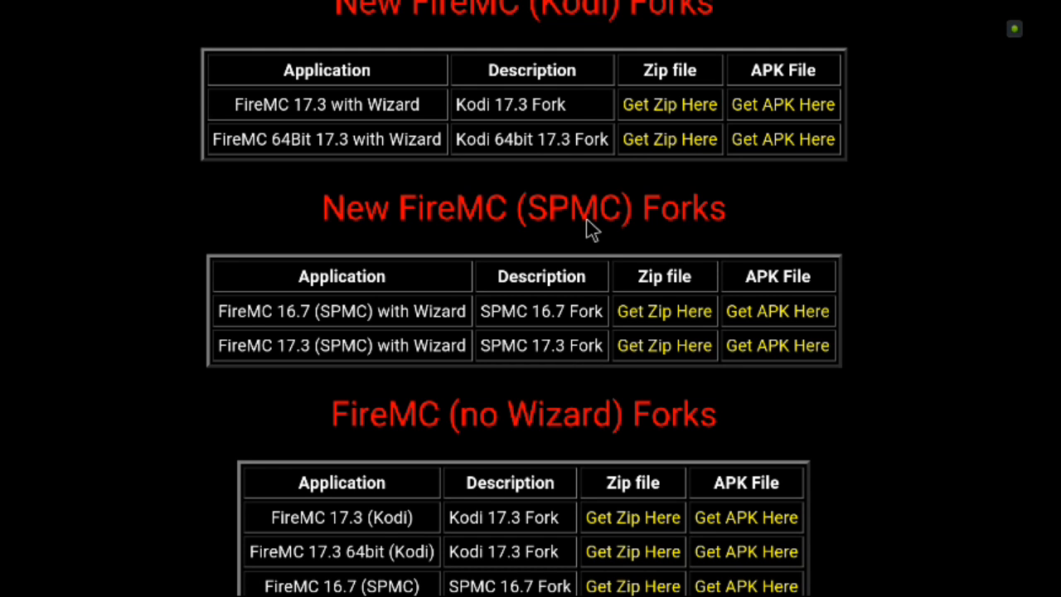
pyautogui.moveTo(750, 368)
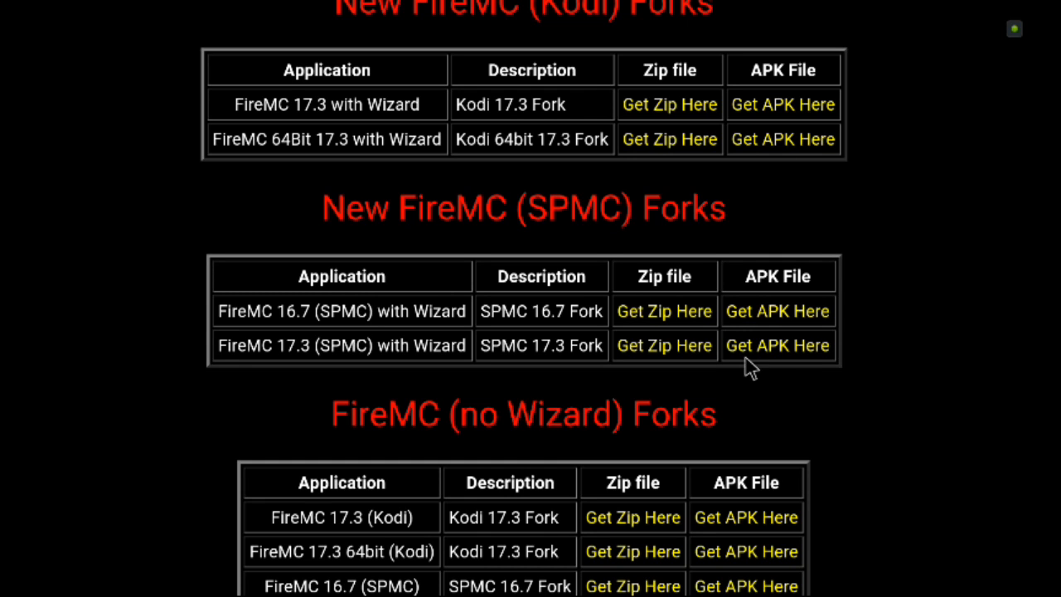
pyautogui.moveTo(313, 365)
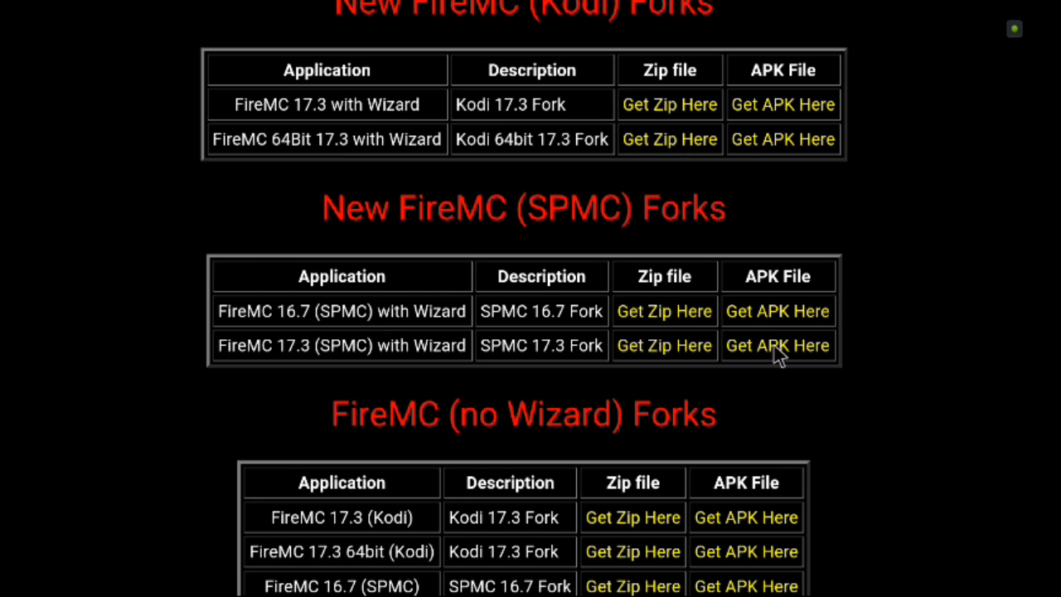
# Step: Request the FireMC 17.3 (SPMC) with Wizard APK, choosing ES Downloader to handle it
pyautogui.click(776, 345)
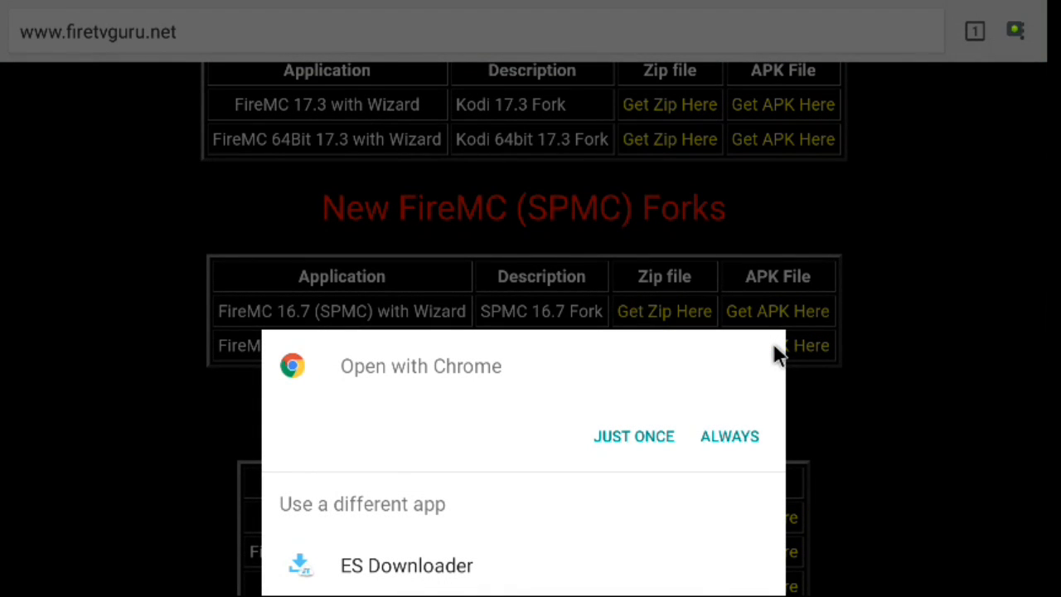
pyautogui.moveTo(428, 567)
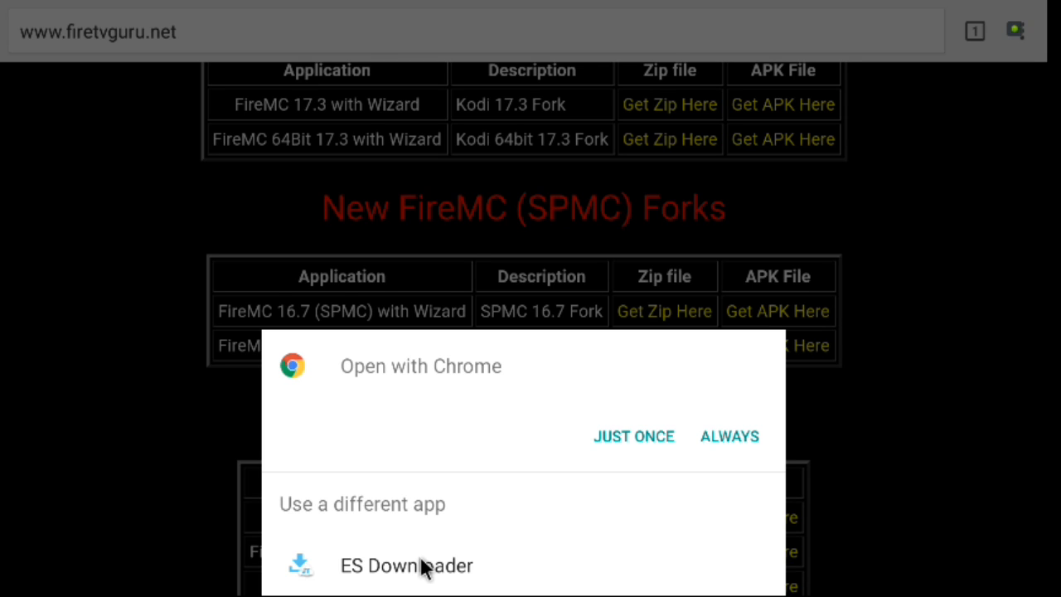
pyautogui.moveTo(439, 567)
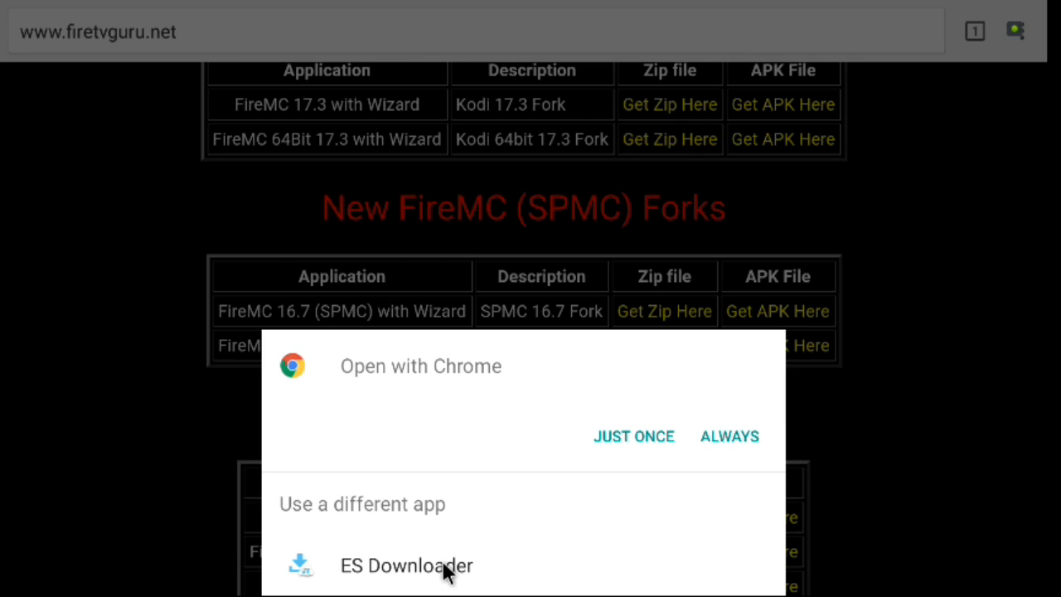
pyautogui.click(633, 436)
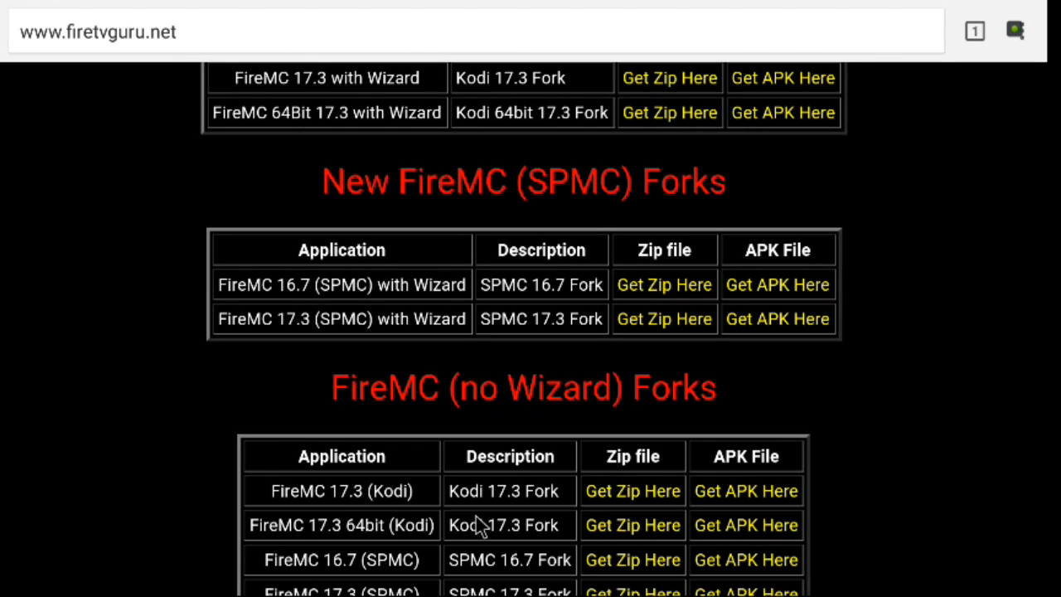
pyautogui.moveTo(776, 324)
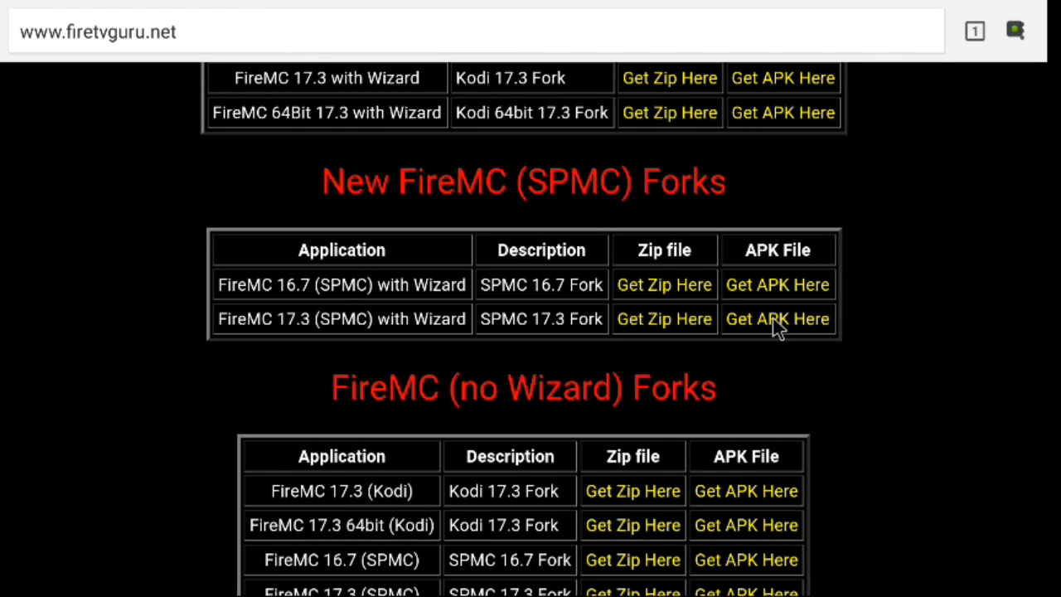
pyautogui.click(776, 319)
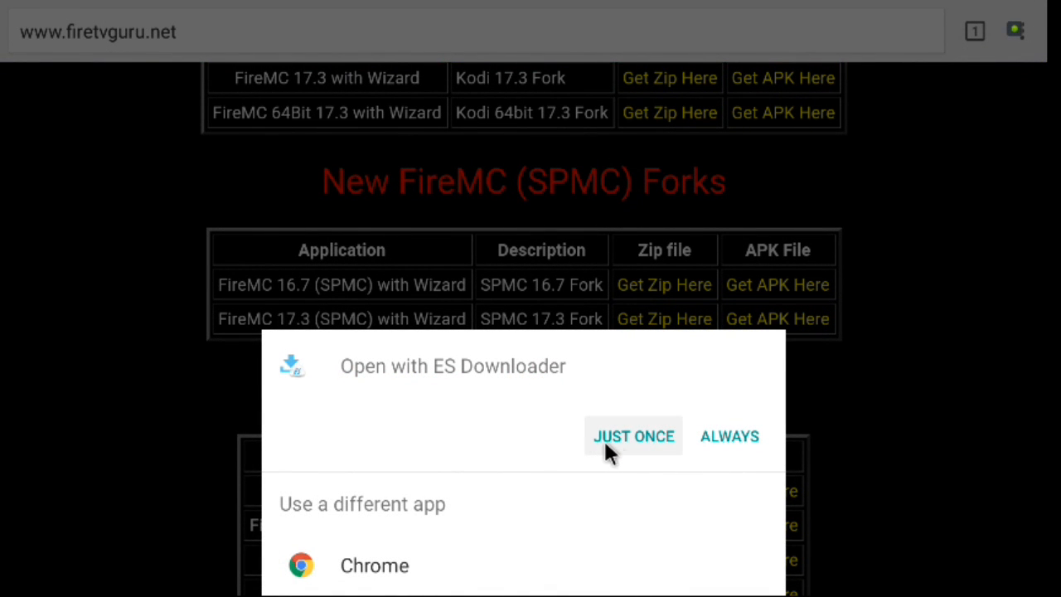
# Step: Download the FireMC SPMC17 APK with ES Downloader just once and open the downloaded file
pyautogui.click(633, 436)
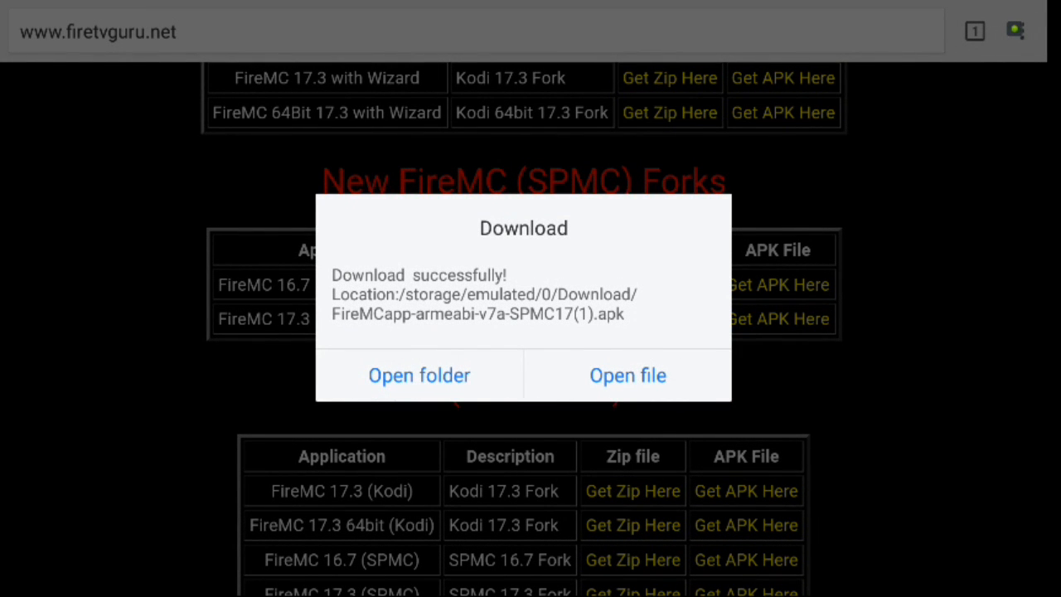
pyautogui.moveTo(647, 388)
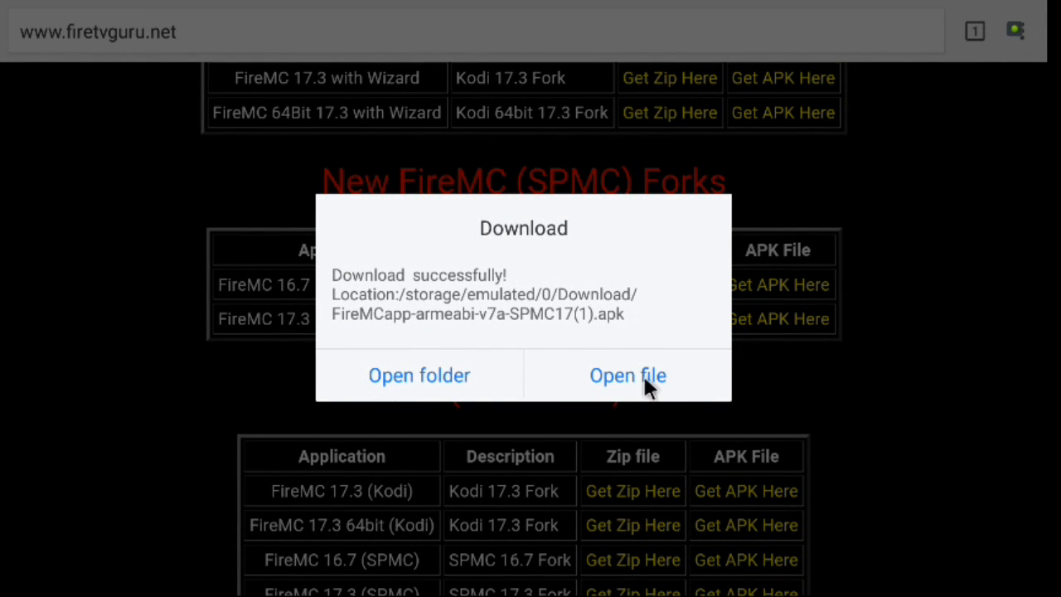
pyautogui.click(627, 375)
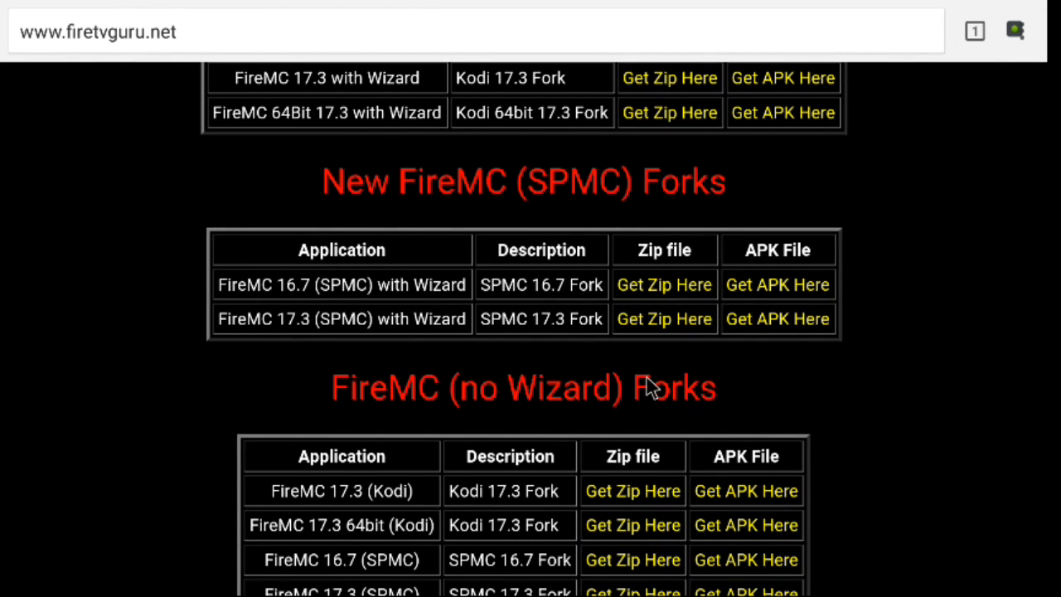
# Step: Install the FireMC APK, approving its SD card access permissions
pyautogui.click(776, 318)
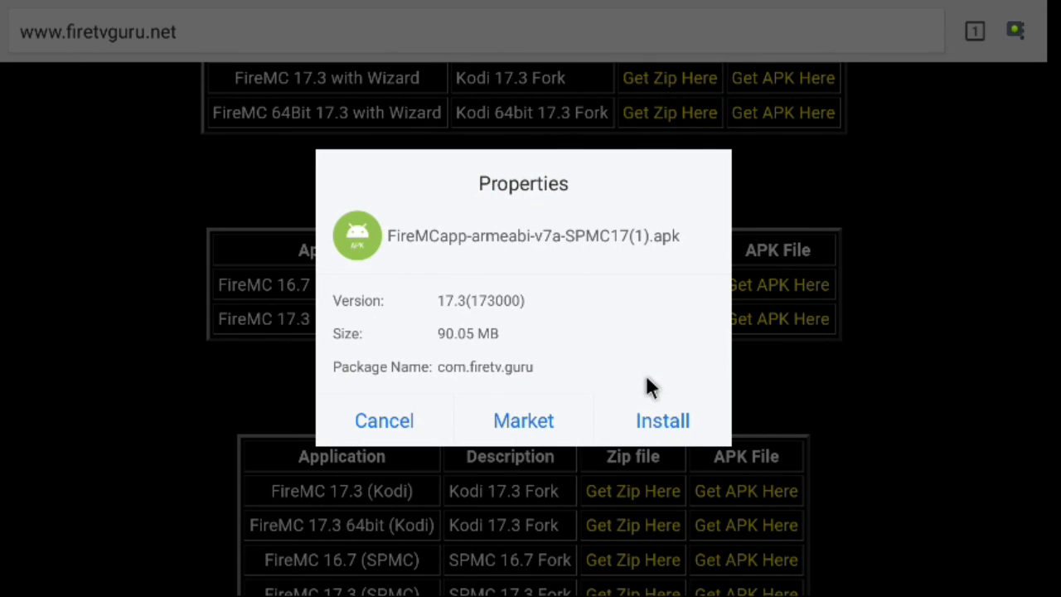
pyautogui.moveTo(683, 425)
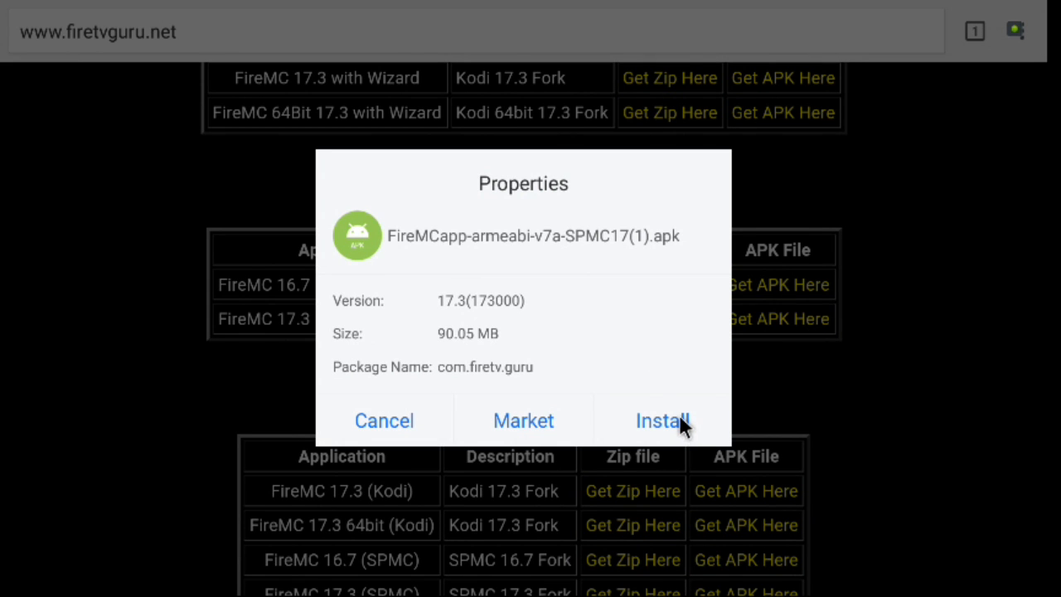
pyautogui.click(384, 421)
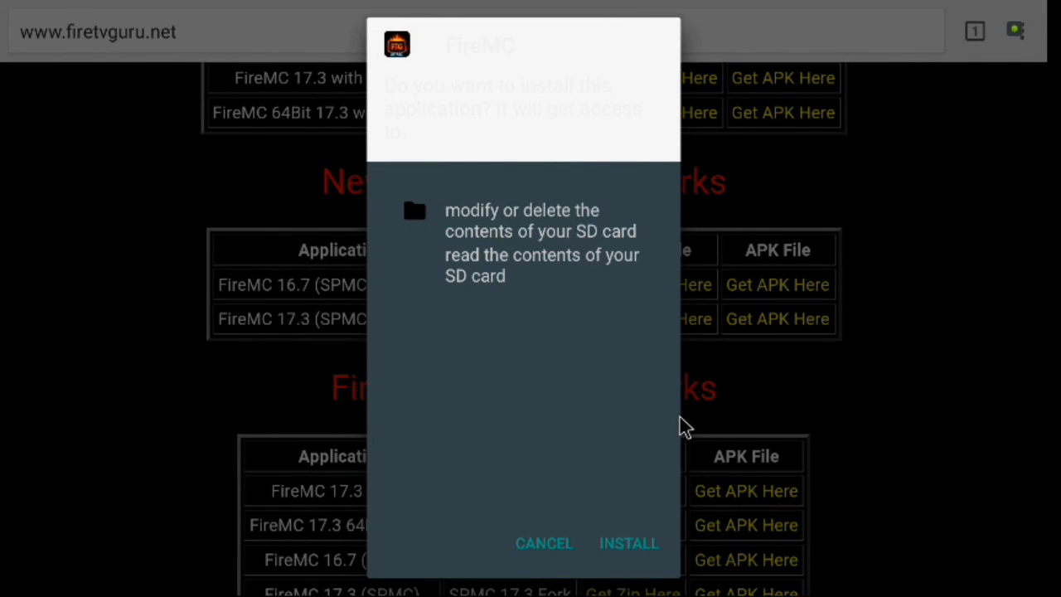
pyautogui.moveTo(630, 544)
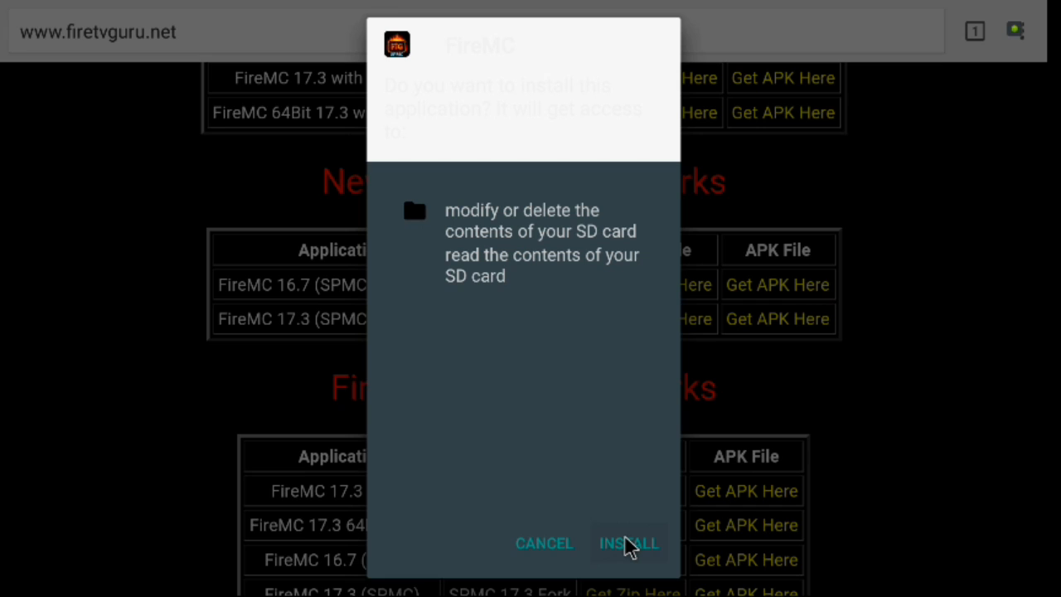
pyautogui.click(628, 544)
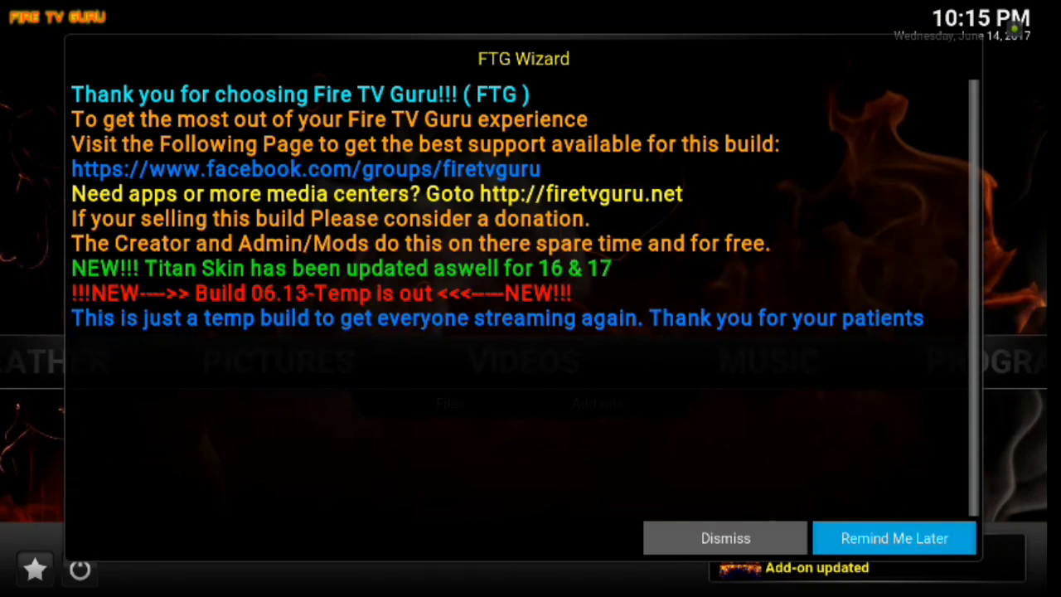
pyautogui.moveTo(786, 524)
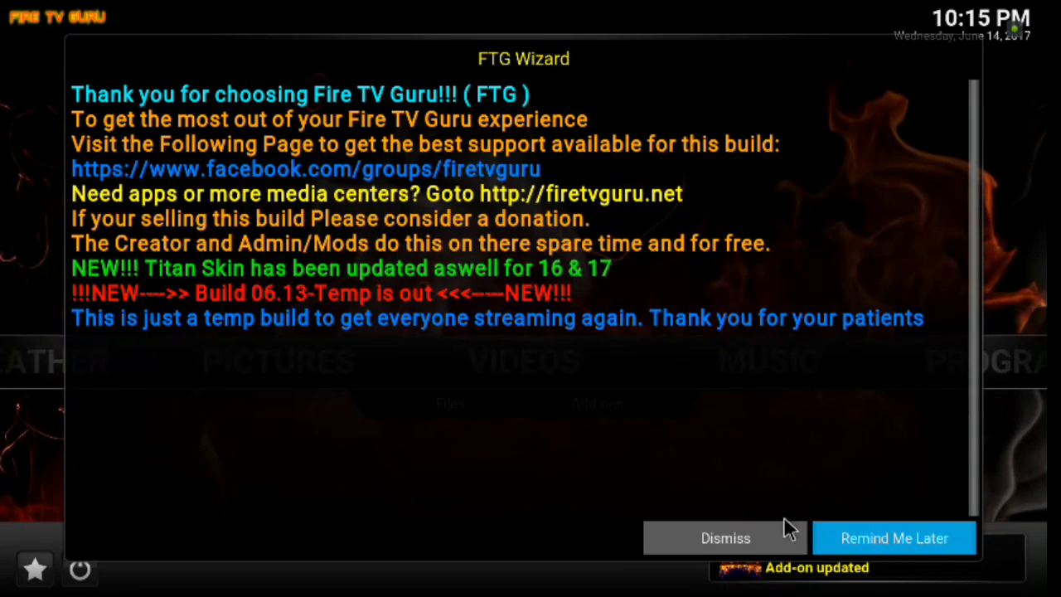
# Step: Dismiss the FTG Wizard welcome notice to reach the first-run settings prompt
pyautogui.click(725, 537)
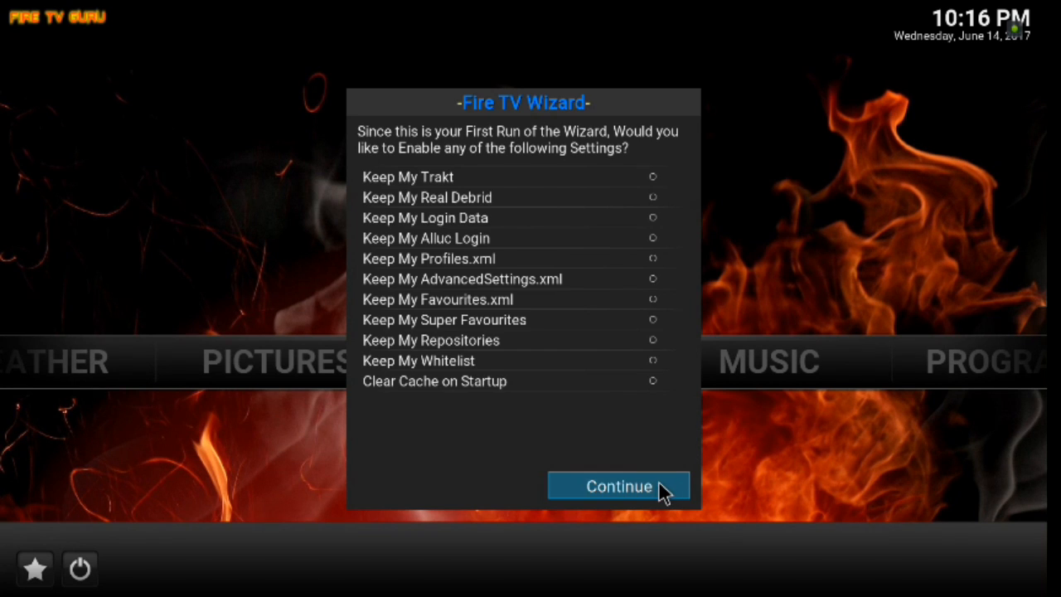
# Step: Dismiss the Fire TV Wizard build notice to return to the Confluence home menu
pyautogui.click(618, 486)
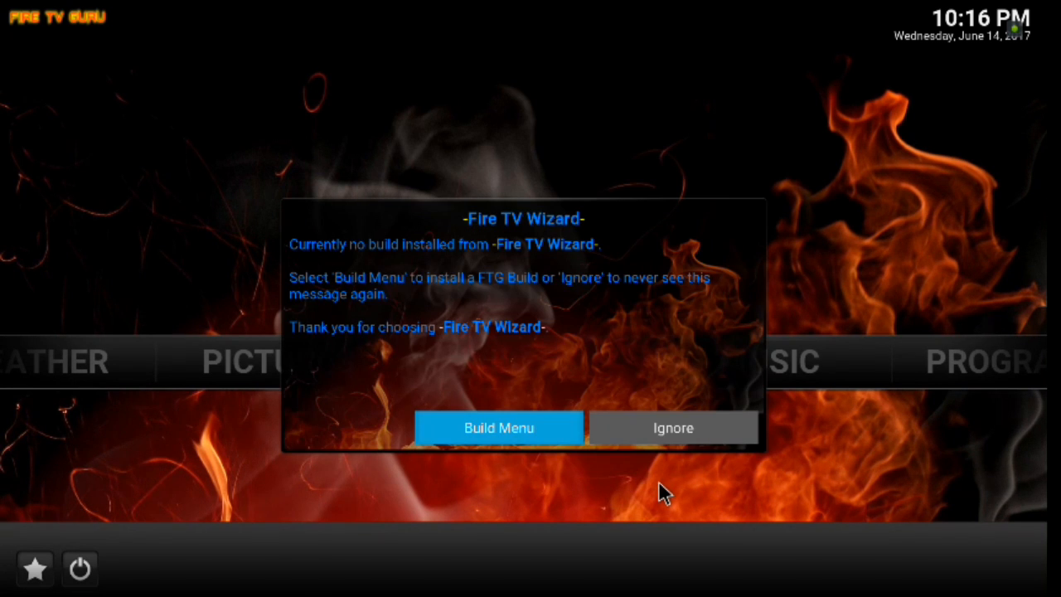
pyautogui.moveTo(505, 428)
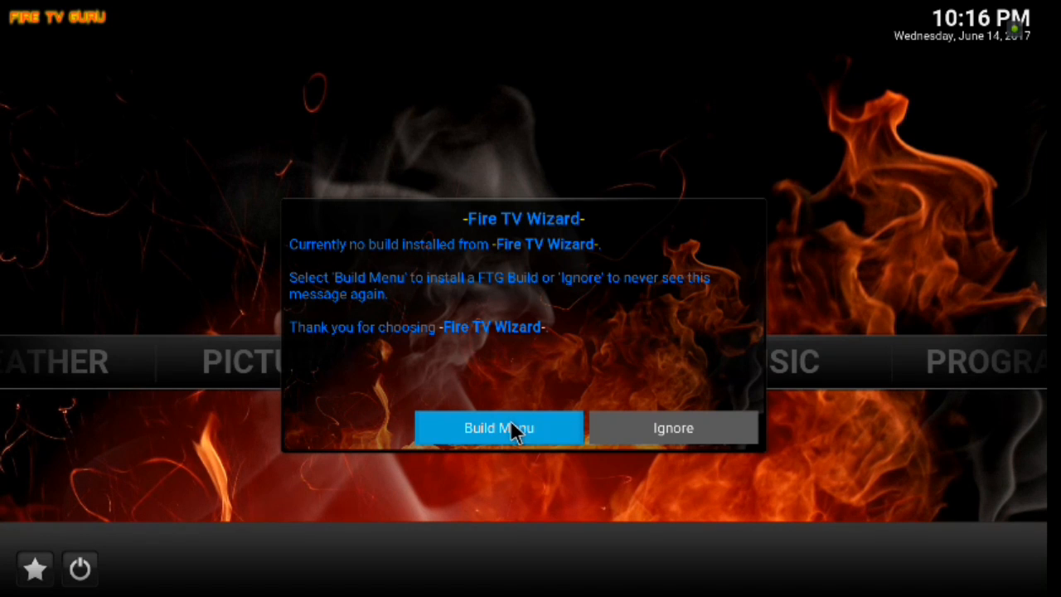
pyautogui.moveTo(524, 439)
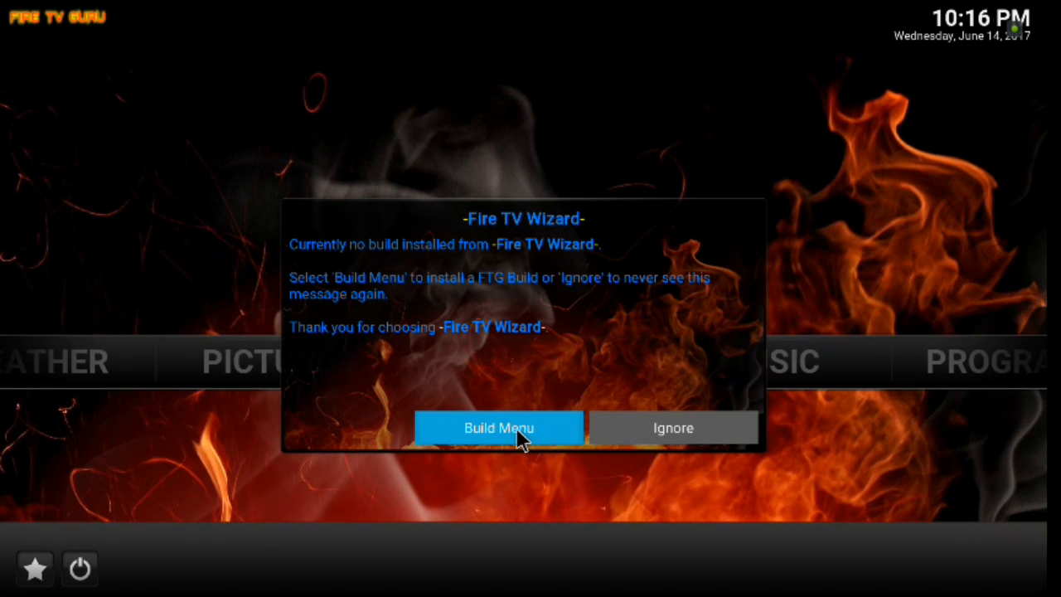
pyautogui.moveTo(544, 434)
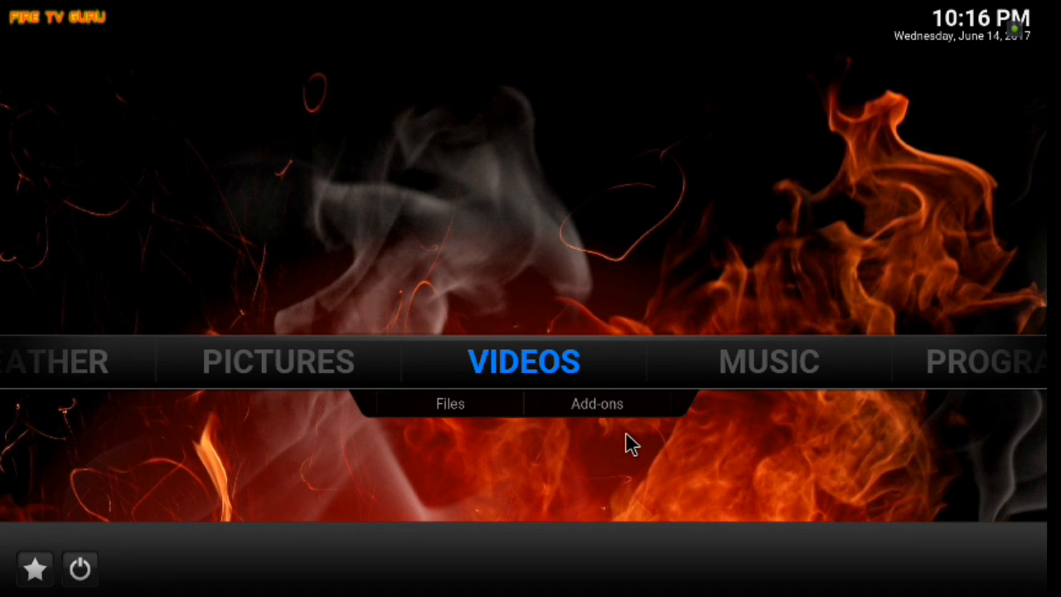
pyautogui.moveTo(804, 395)
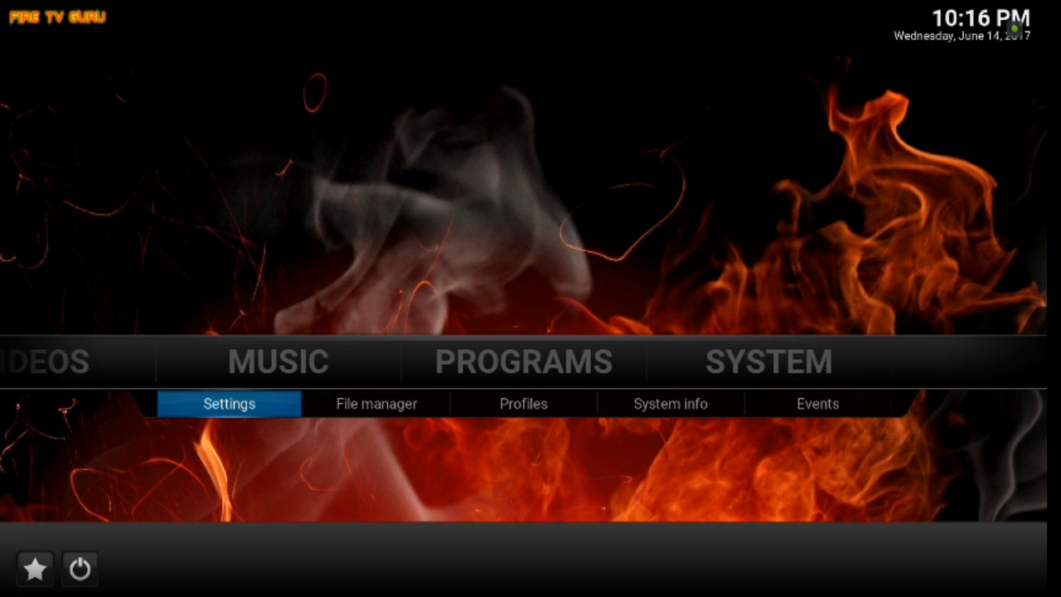
# Step: Switch the interface skin from Confluence to Estuary via System > Settings > Interface > Skin
pyautogui.click(228, 403)
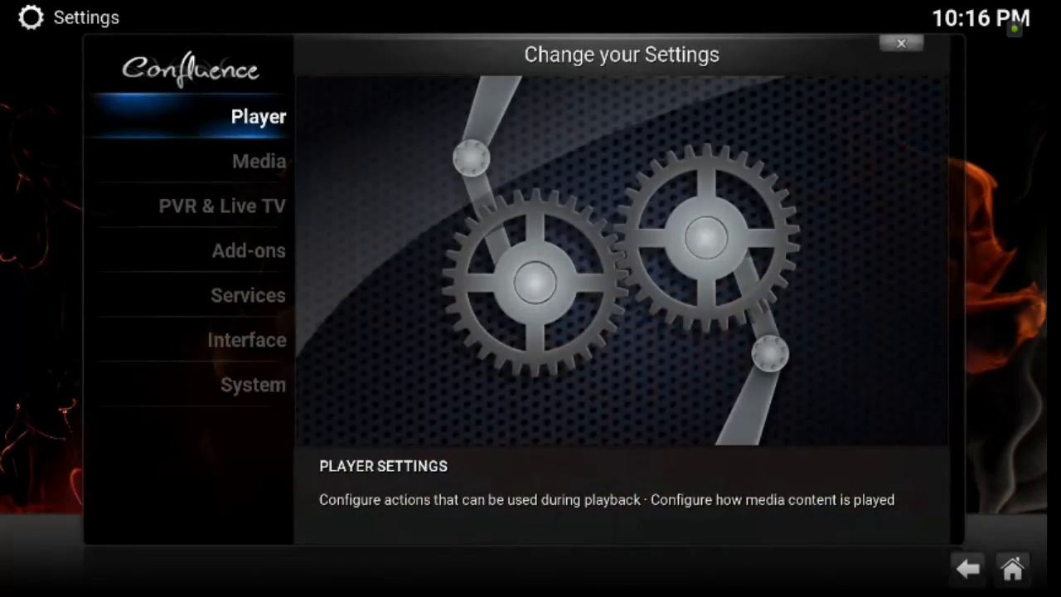
pyautogui.click(247, 295)
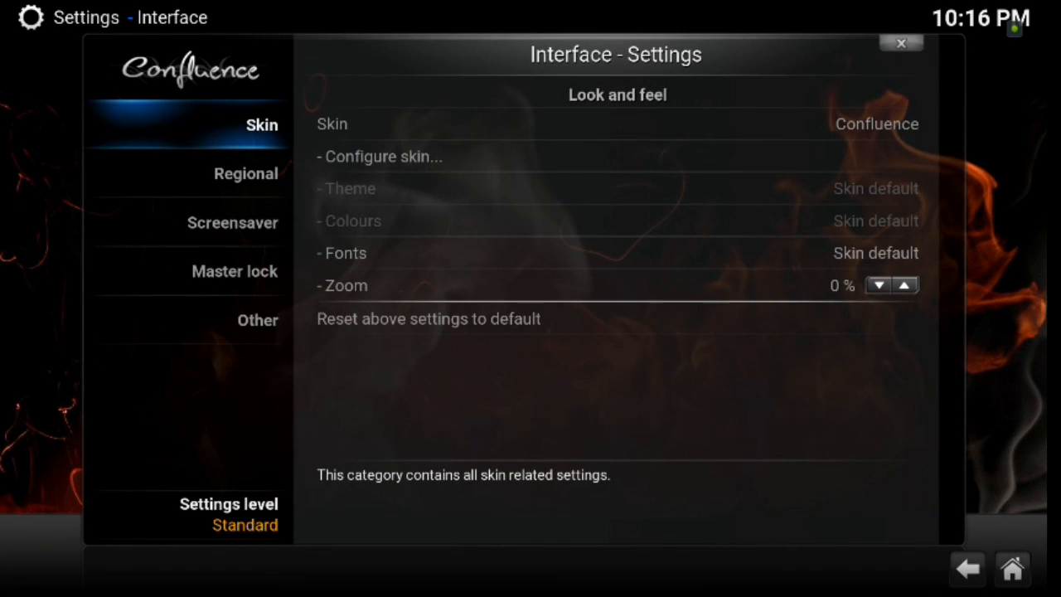
pyautogui.click(581, 123)
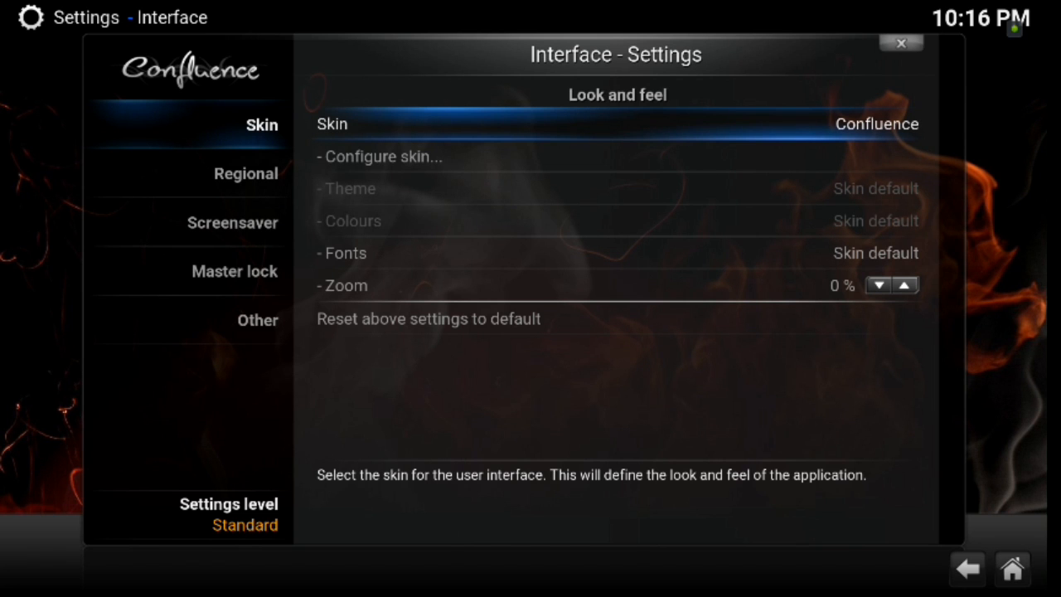
pyautogui.click(876, 123)
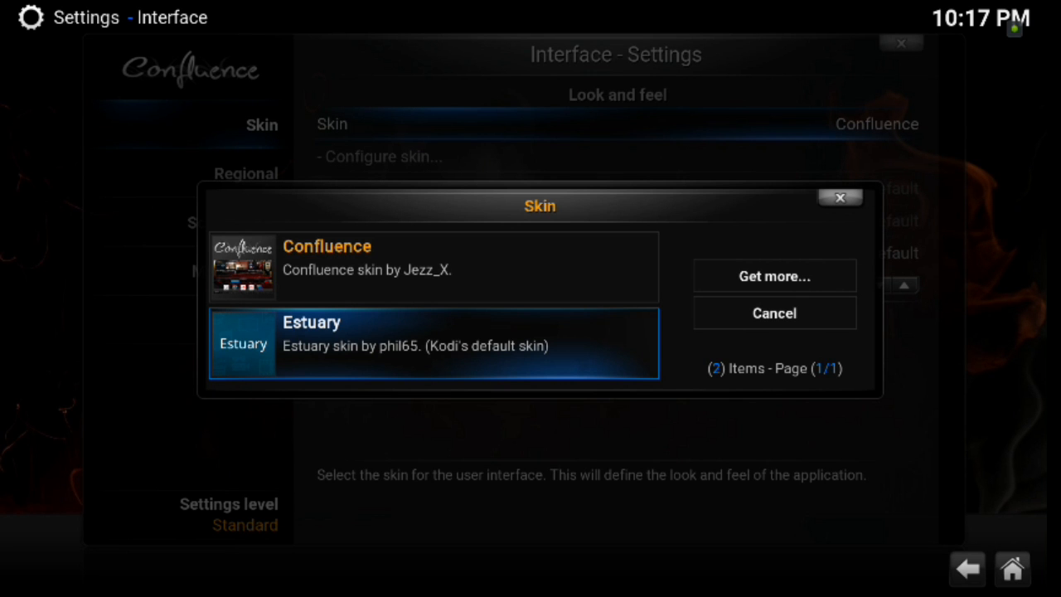
pyautogui.click(773, 312)
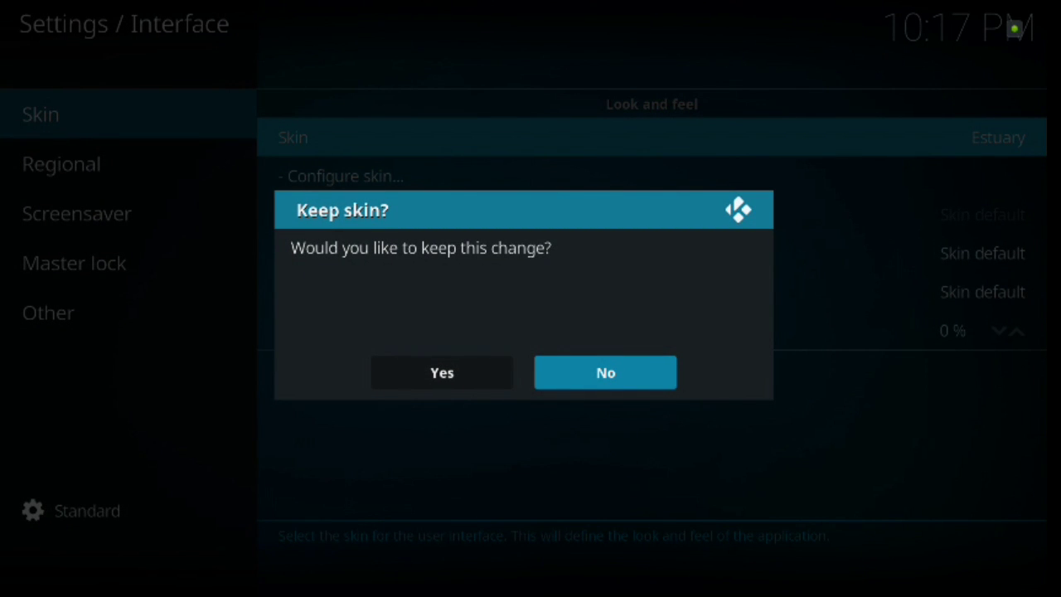
# Step: Confirm Yes on Keep skin? to keep the new Estuary skin
pyautogui.click(605, 372)
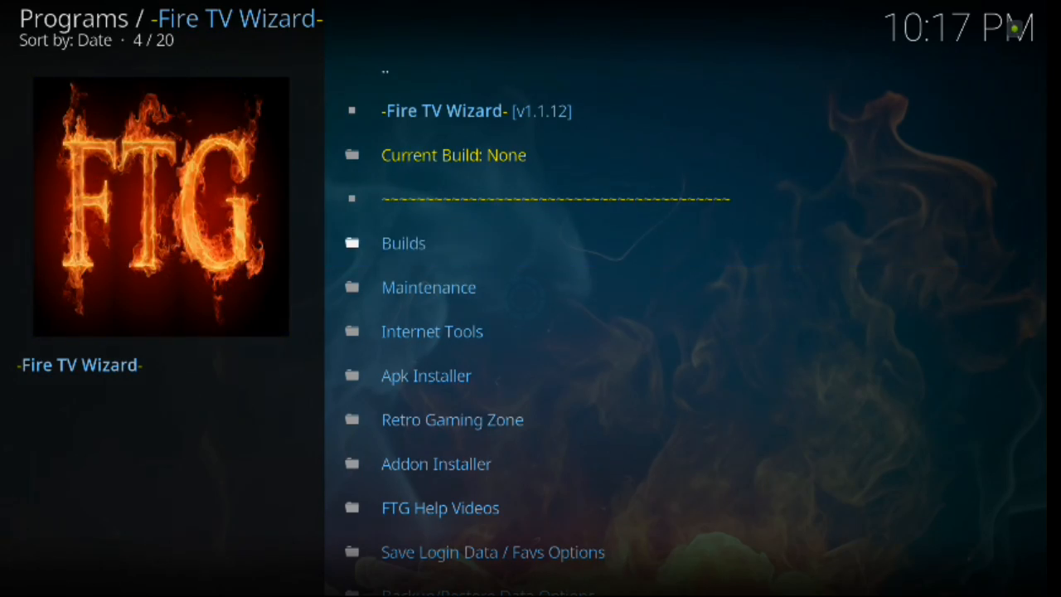
# Step: Browse the Builds list through the Krypton and Jarvis entries and back to the top
pyautogui.click(405, 242)
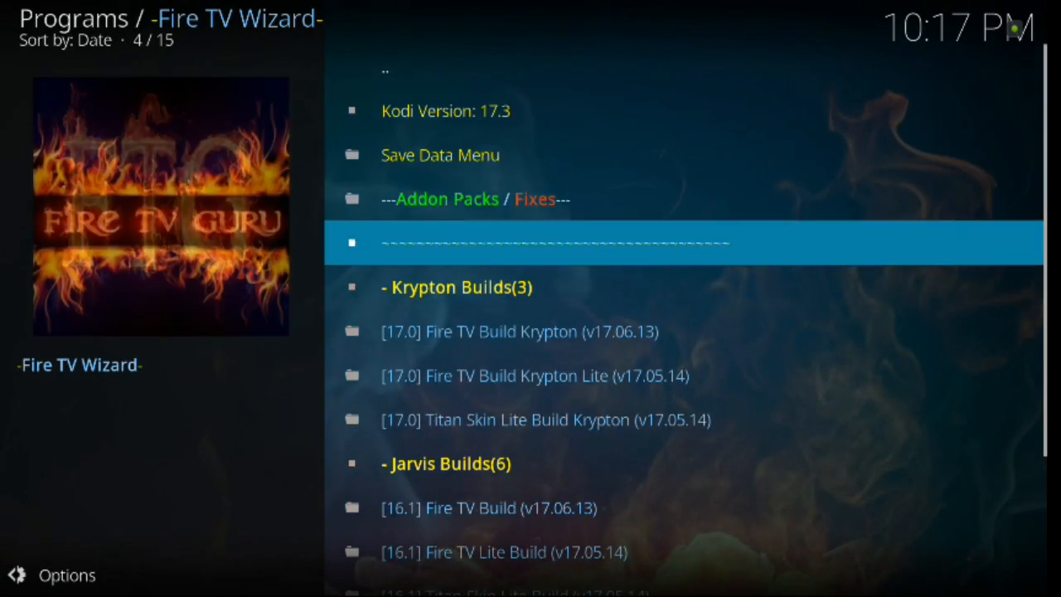
pyautogui.scroll(-3)
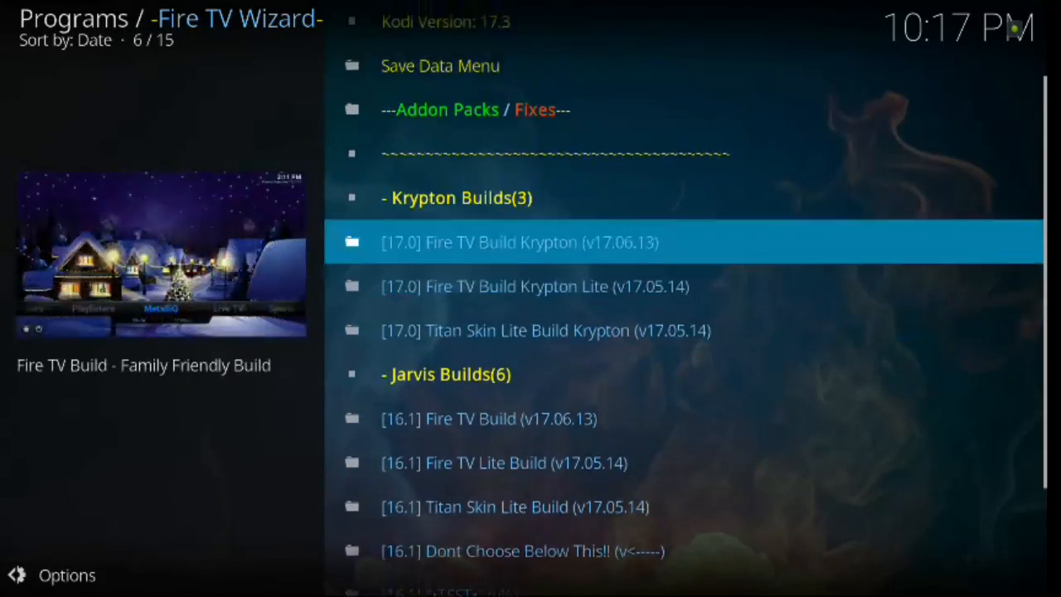
pyautogui.scroll(-3)
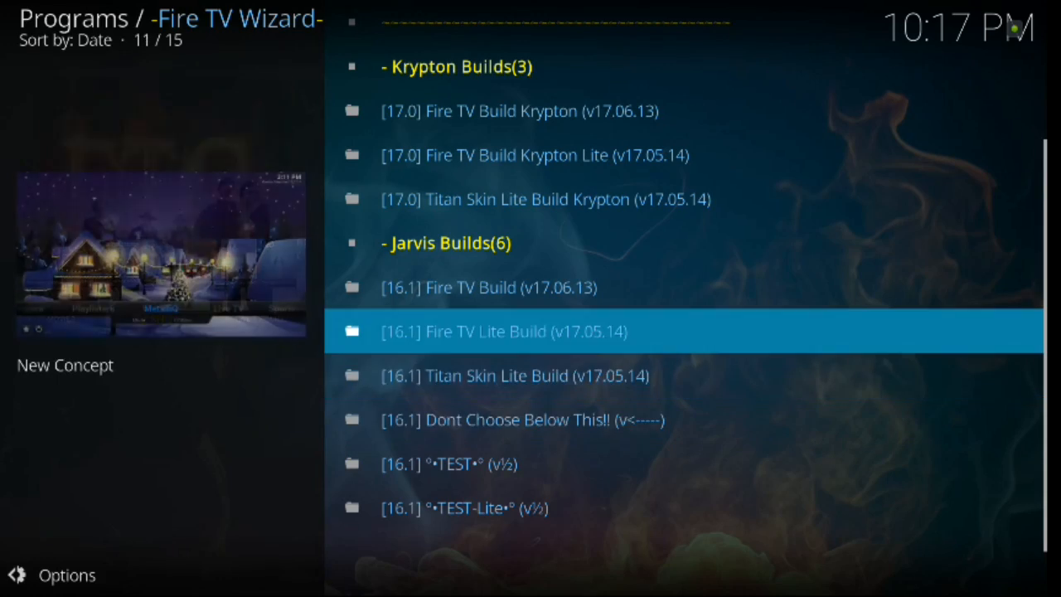
pyautogui.scroll(3)
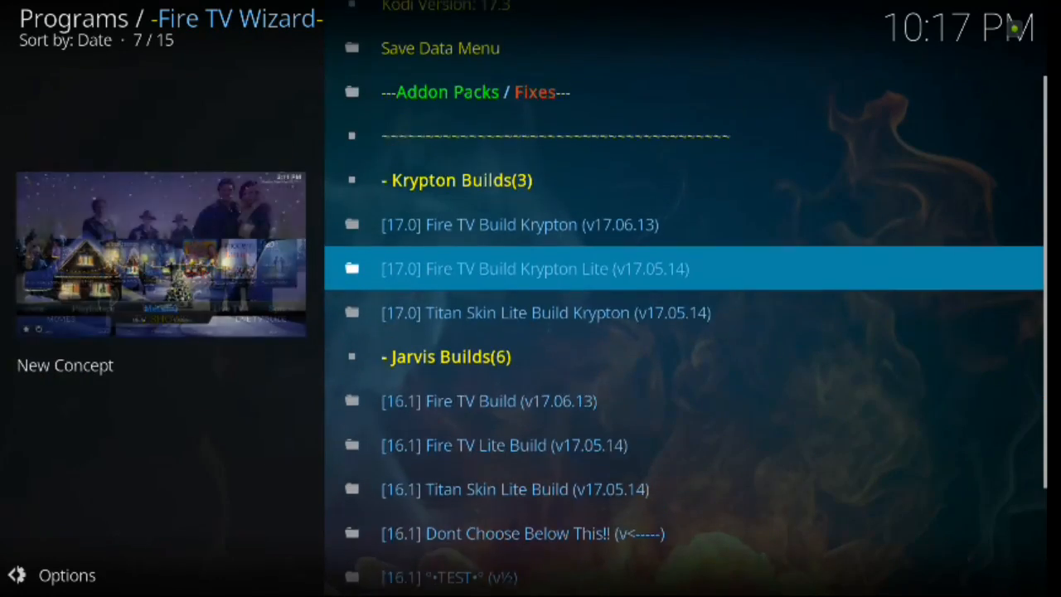
pyautogui.press('Up')
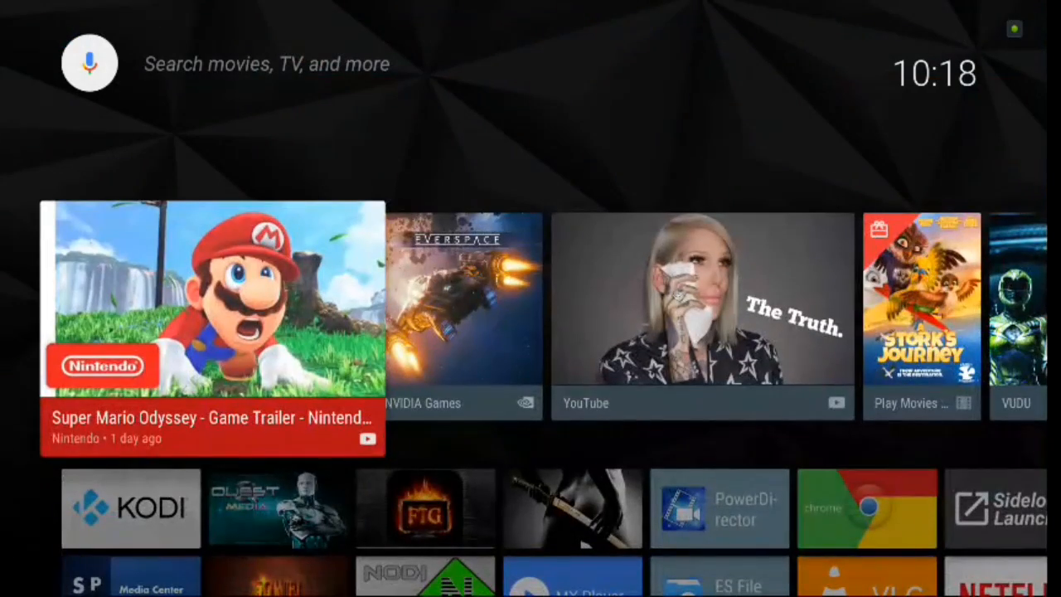
# Step: Bring the Apps row with Kodi, FTG, MX Player and VLC into view on the home screen
pyautogui.scroll(-3)
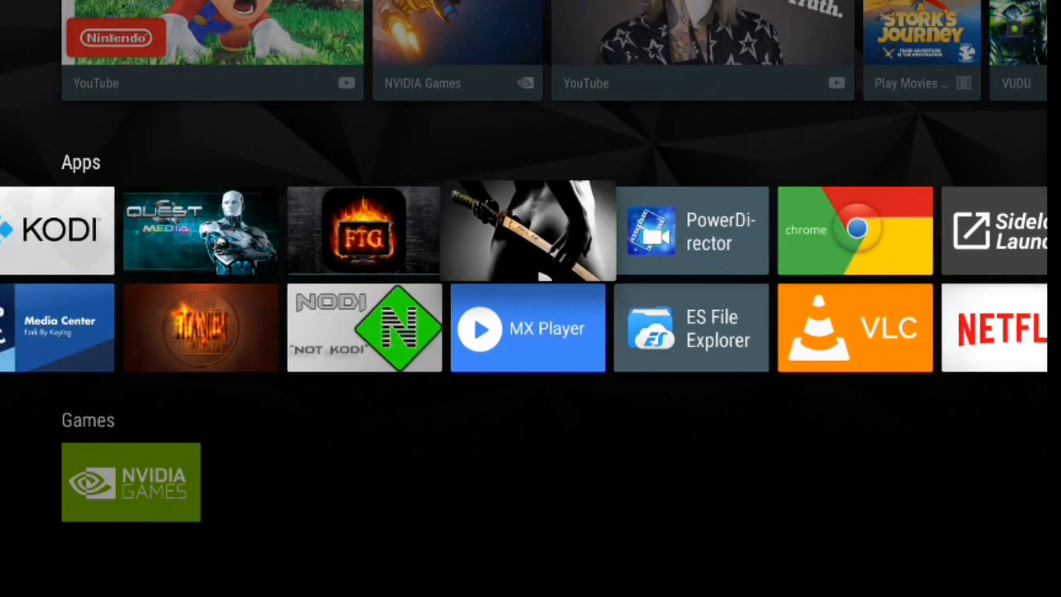